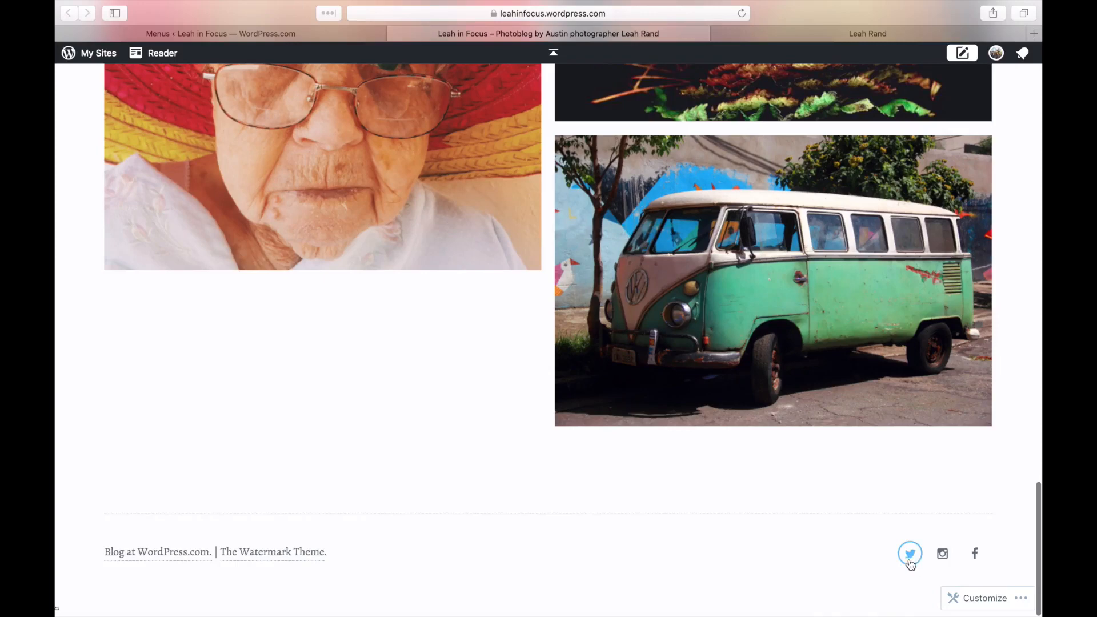
mouse_move(915, 561)
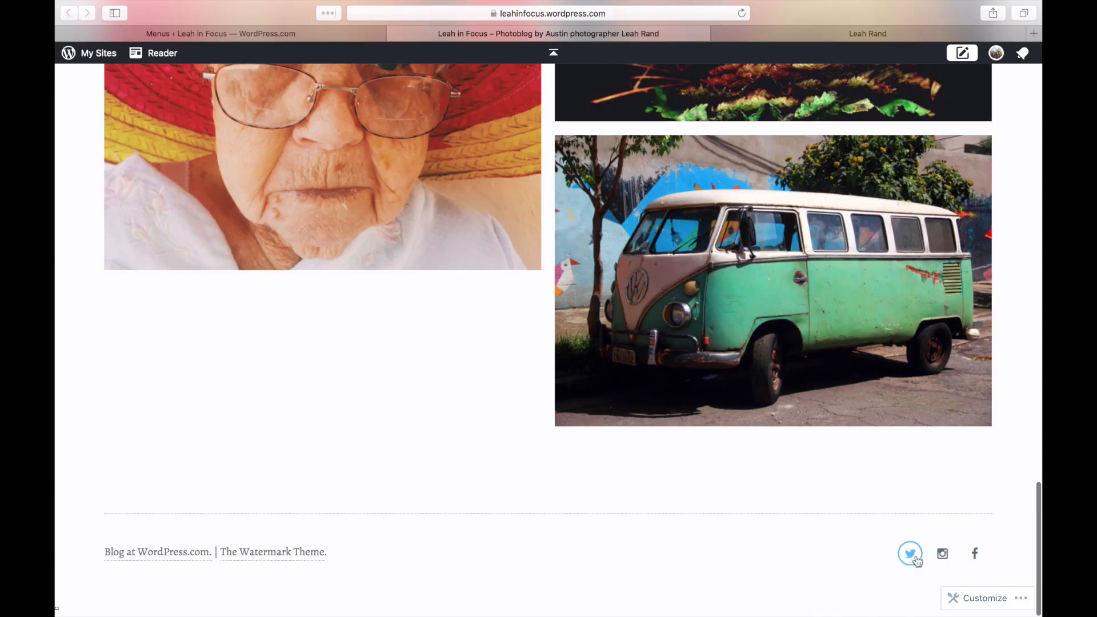
Preview the footer's Twitter link, then return to the Leah in Focus homepage.
left_click(909, 554)
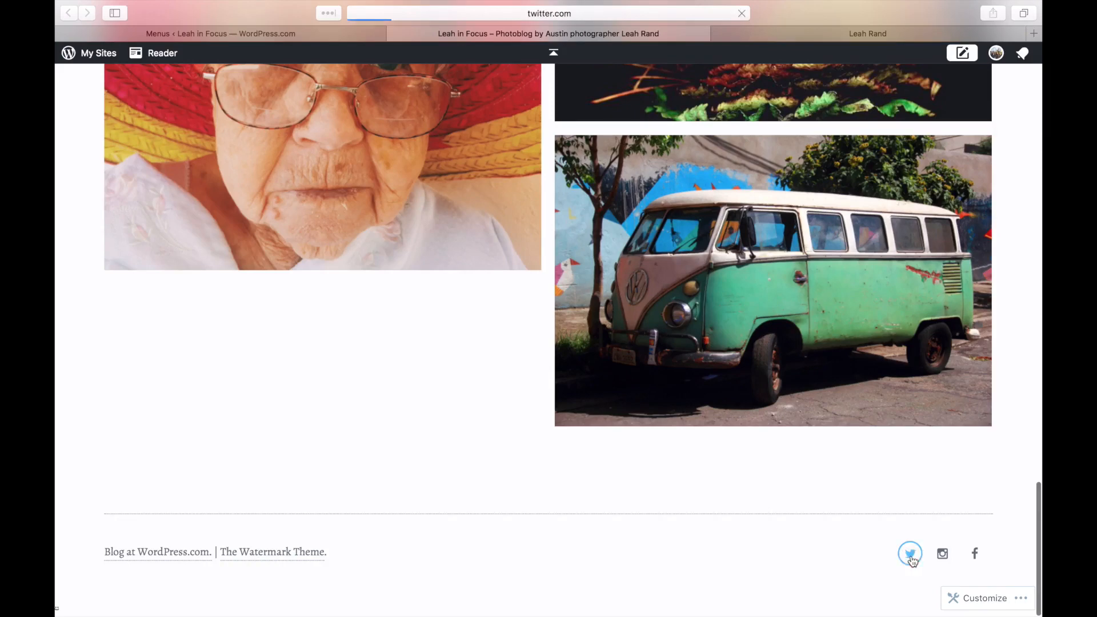
left_click(909, 554)
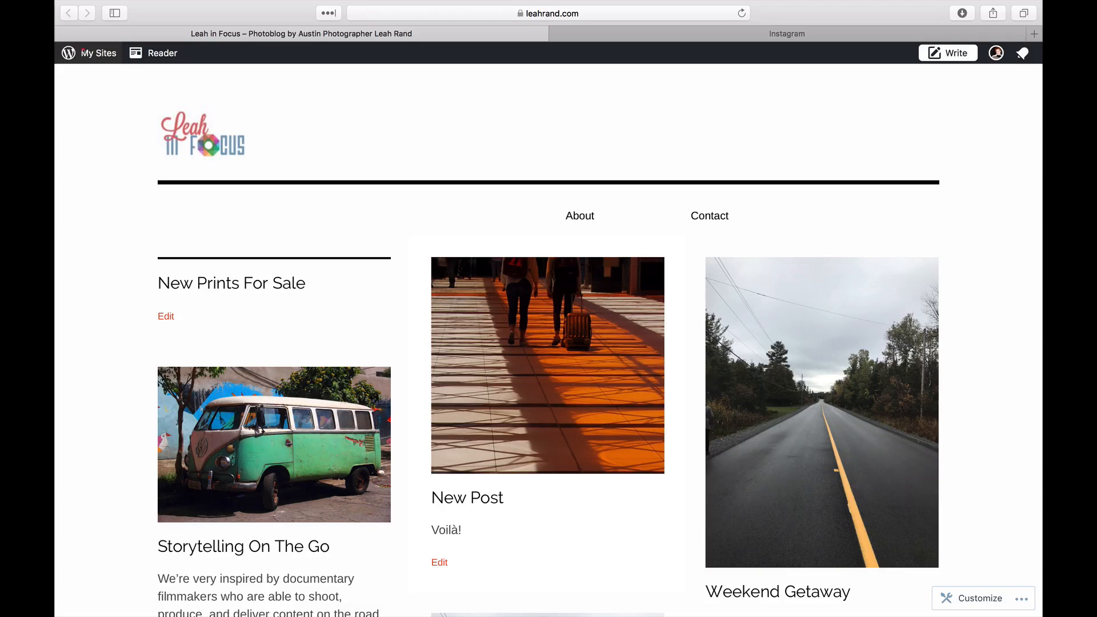
From the Customizer's Menus panel, check menu locations and create a menu named 'Social'.
left_click(70, 53)
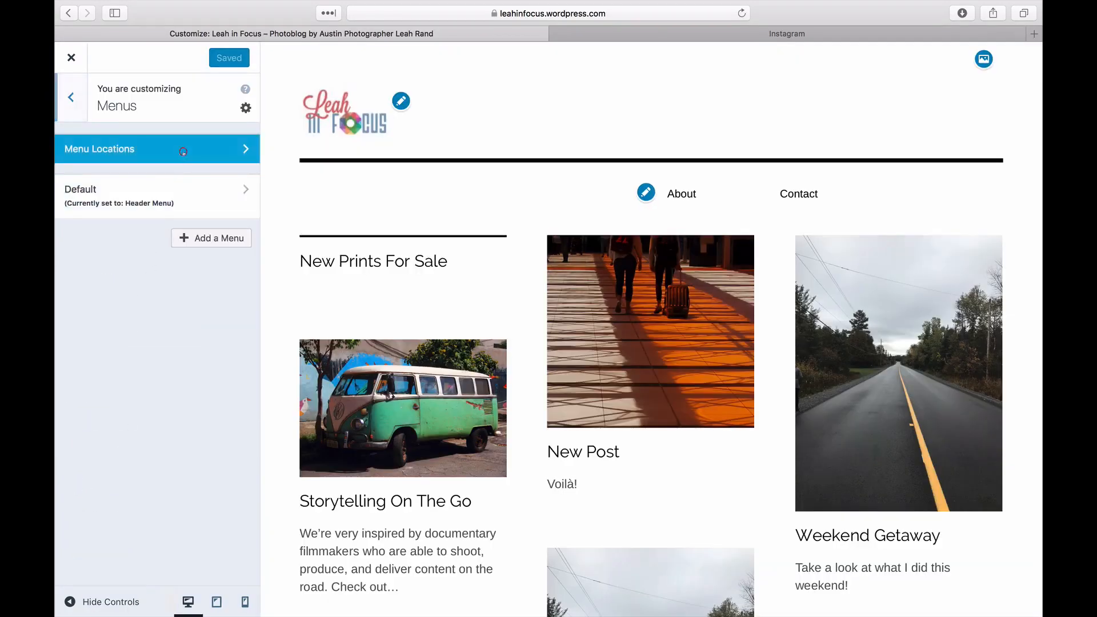
left_click(100, 149)
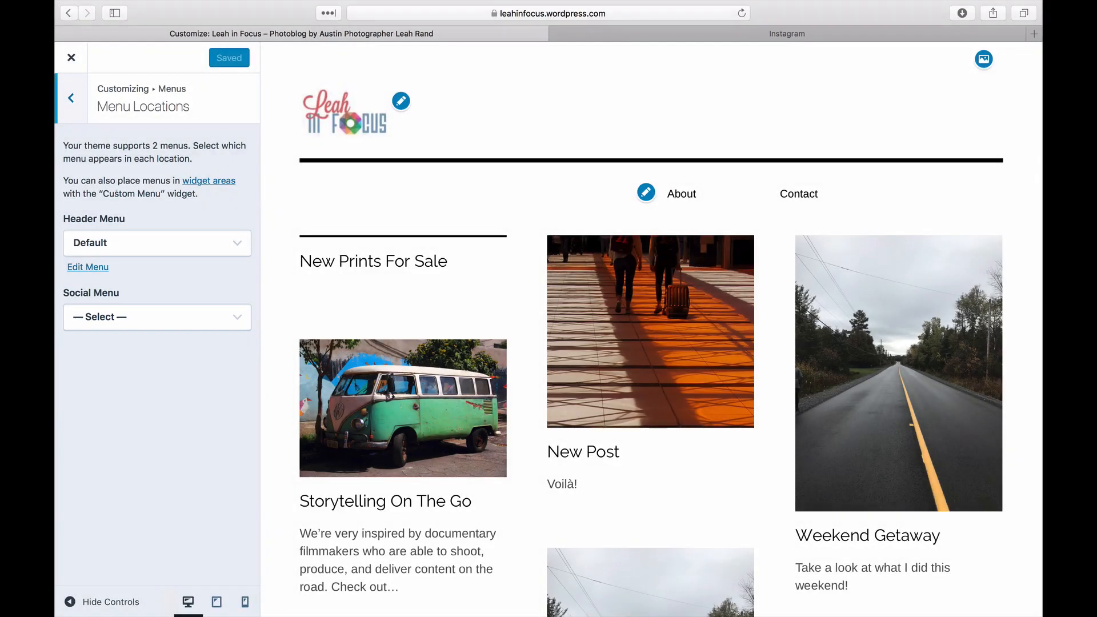
left_click(70, 97)
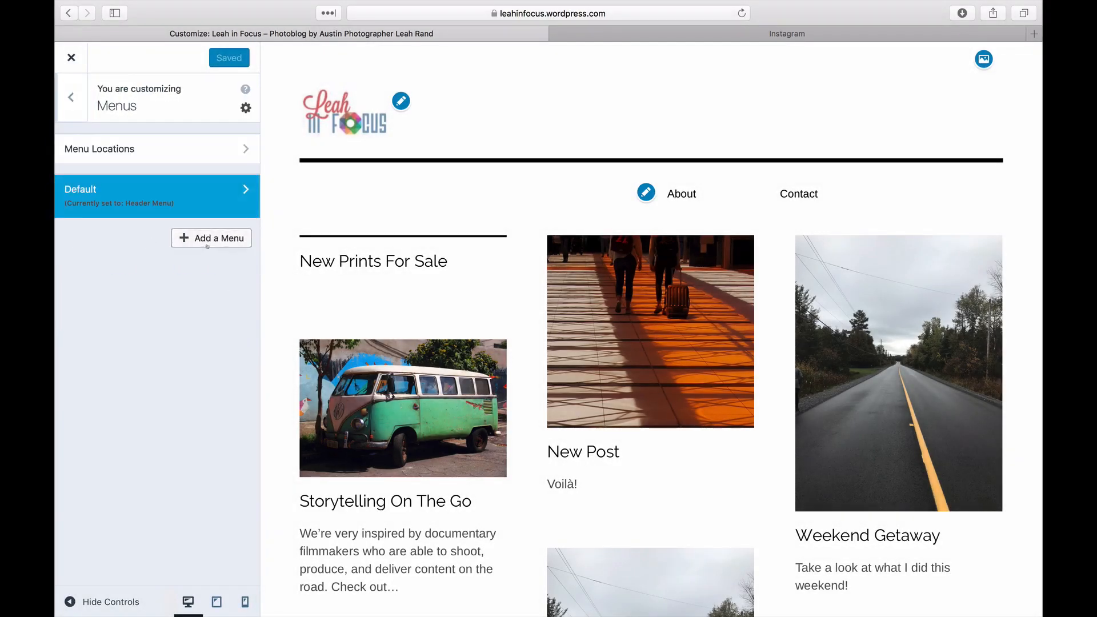
left_click(211, 238)
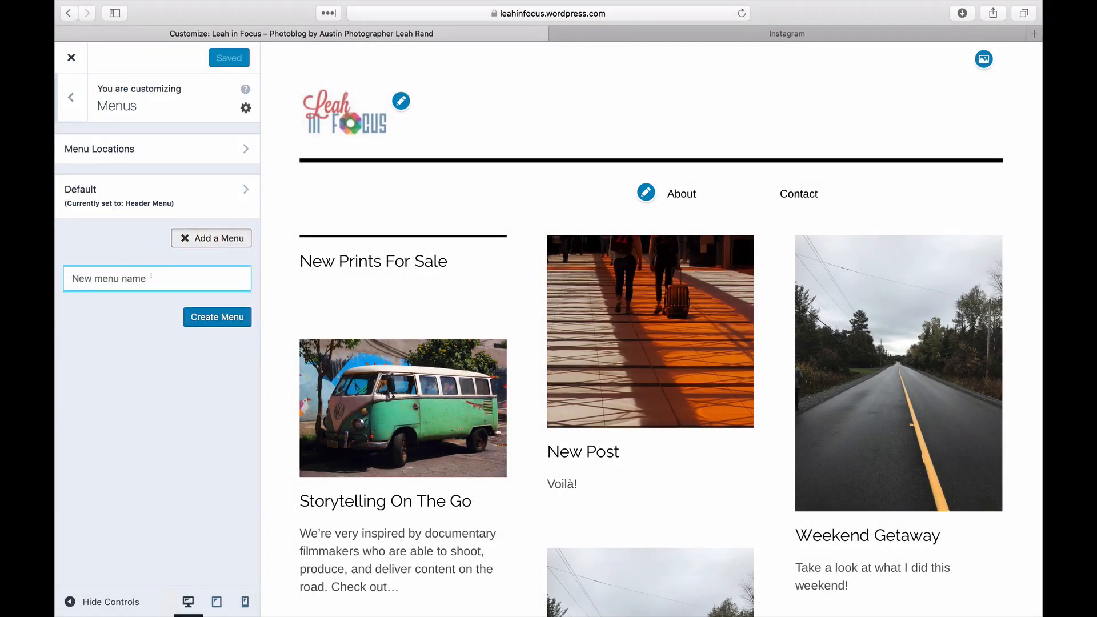
left_click(217, 317)
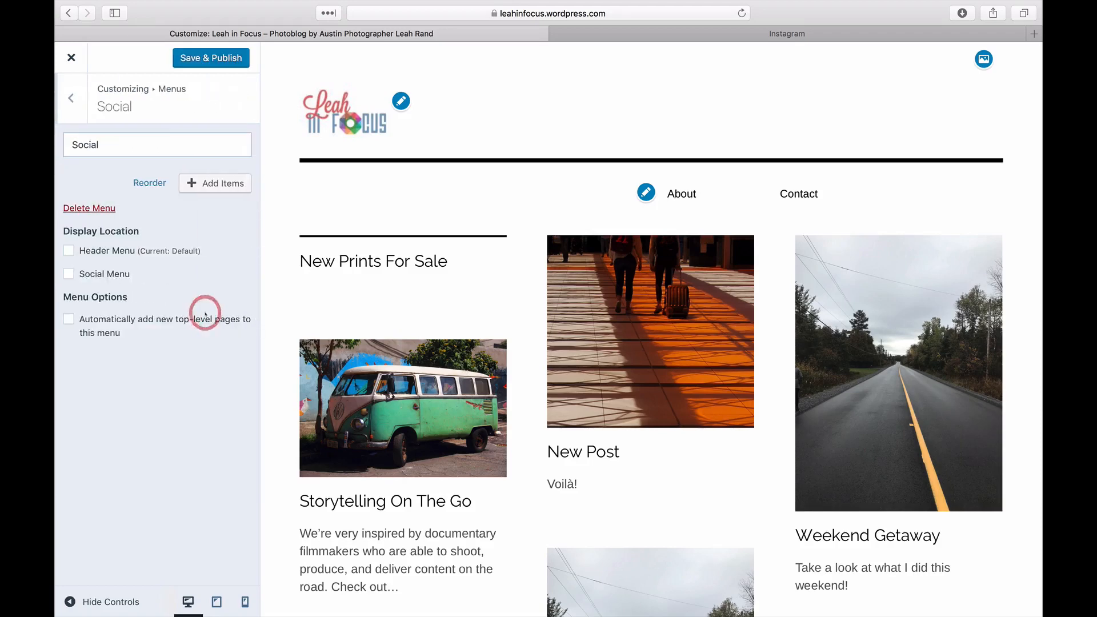
left_click(222, 183)
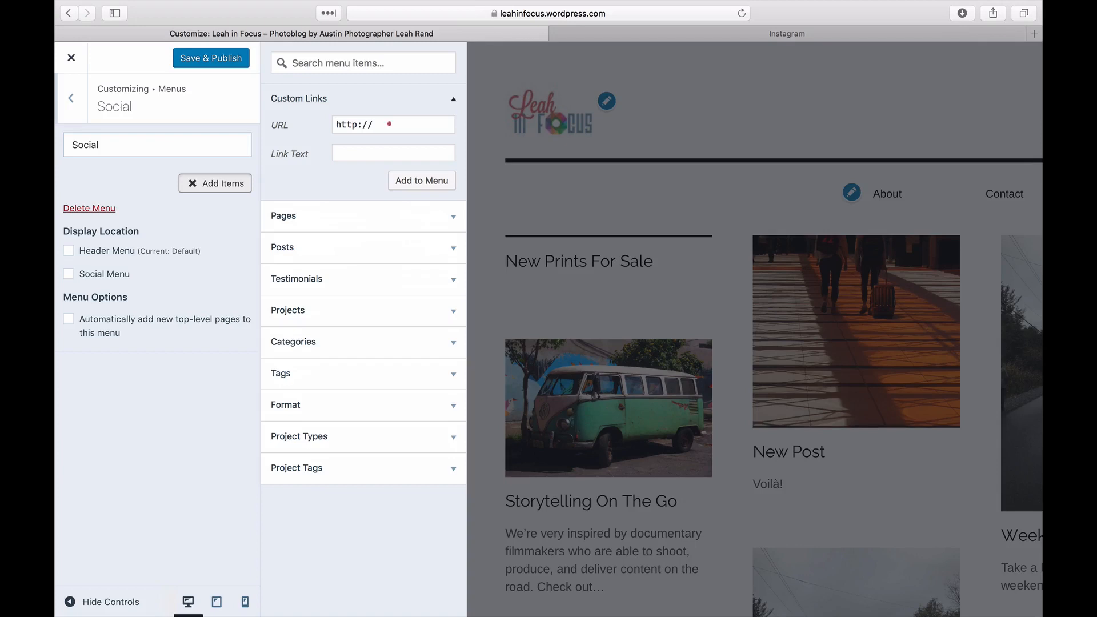
left_click(393, 124)
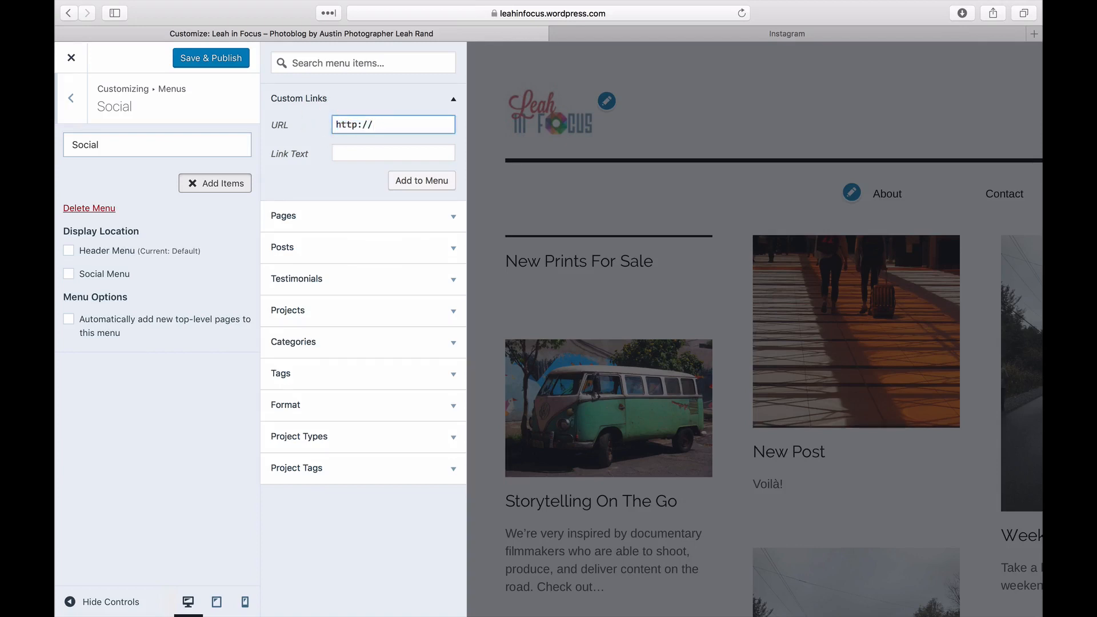
type("http://facebook.com/le")
left_click(393, 153)
type("Twitter")
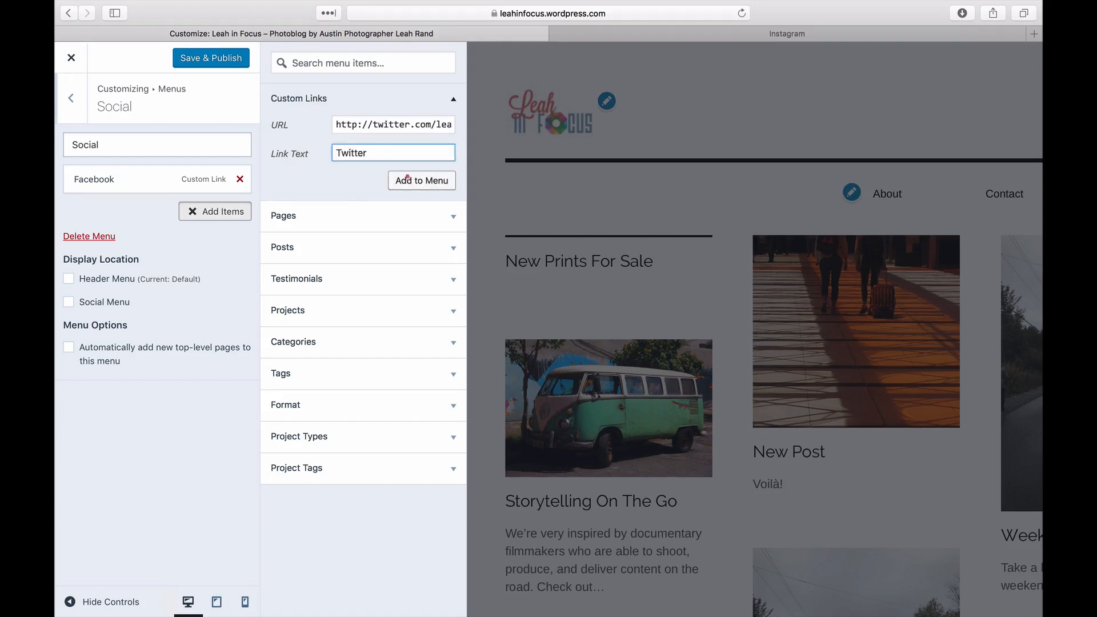
left_click(548, 13)
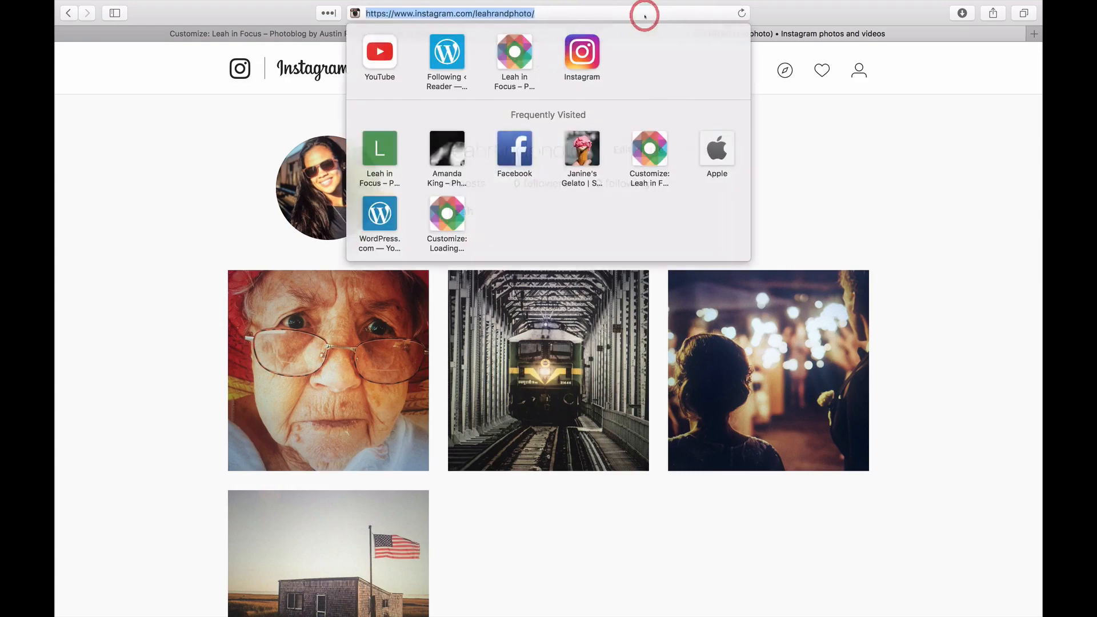
left_click(294, 33)
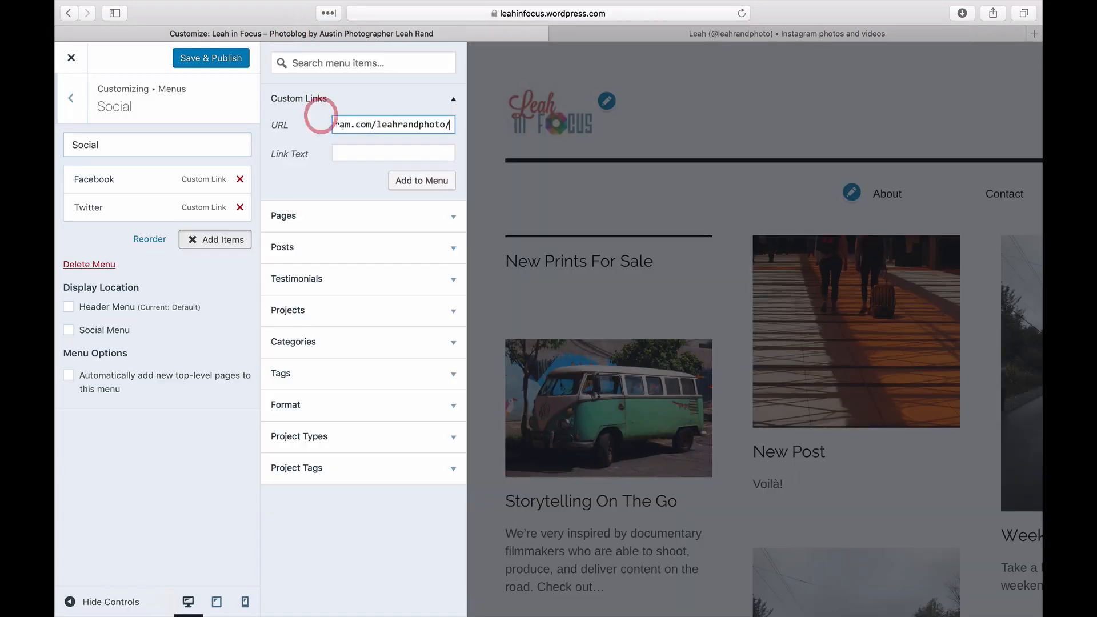
Add the Instagram link and tick Social Menu as the display location.
left_click(421, 181)
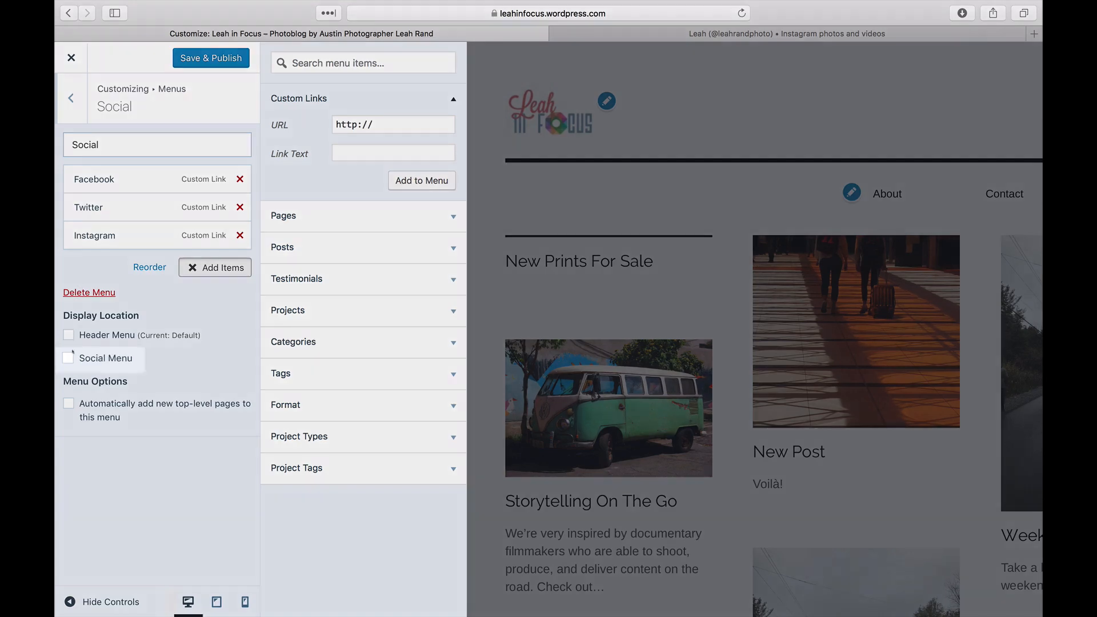
left_click(68, 358)
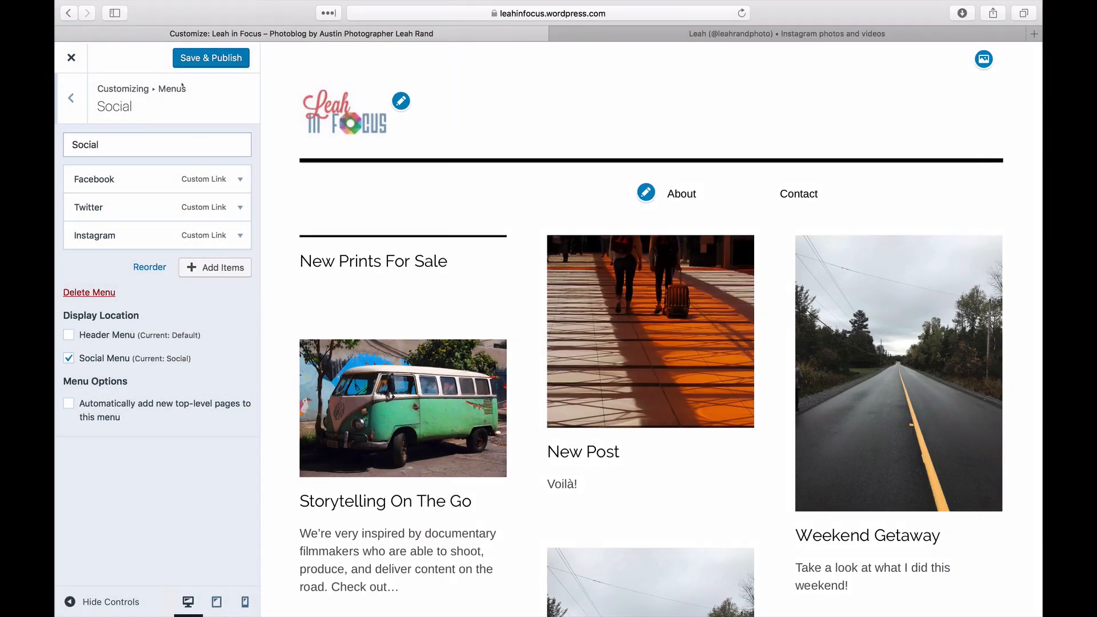